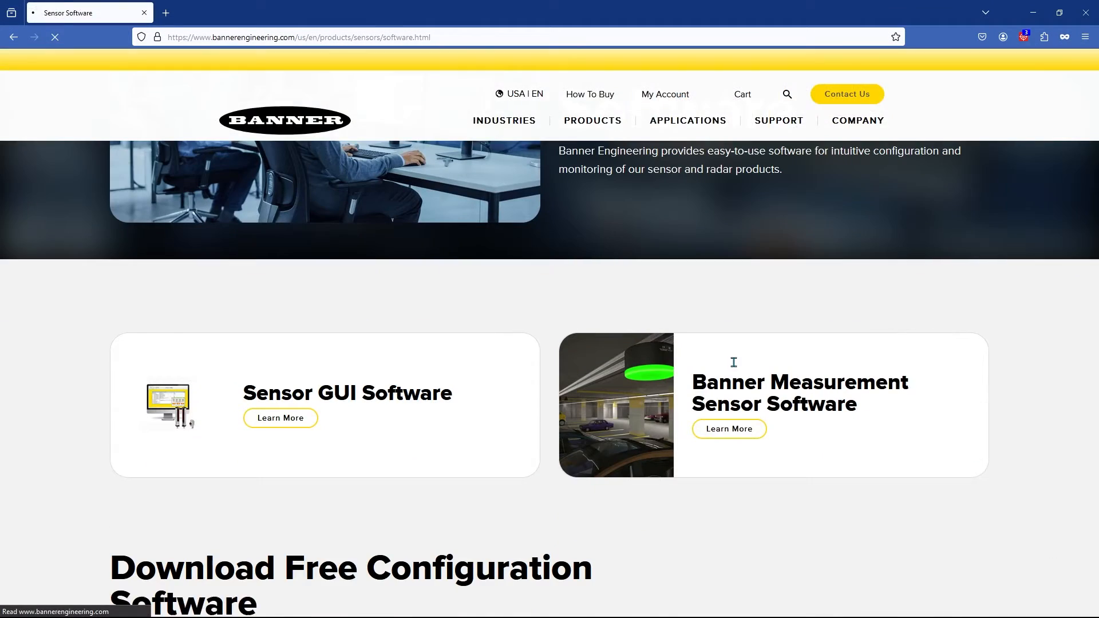
# Step: Open the Learn More details for Banner Measurement Sensor Software
pyautogui.click(728, 429)
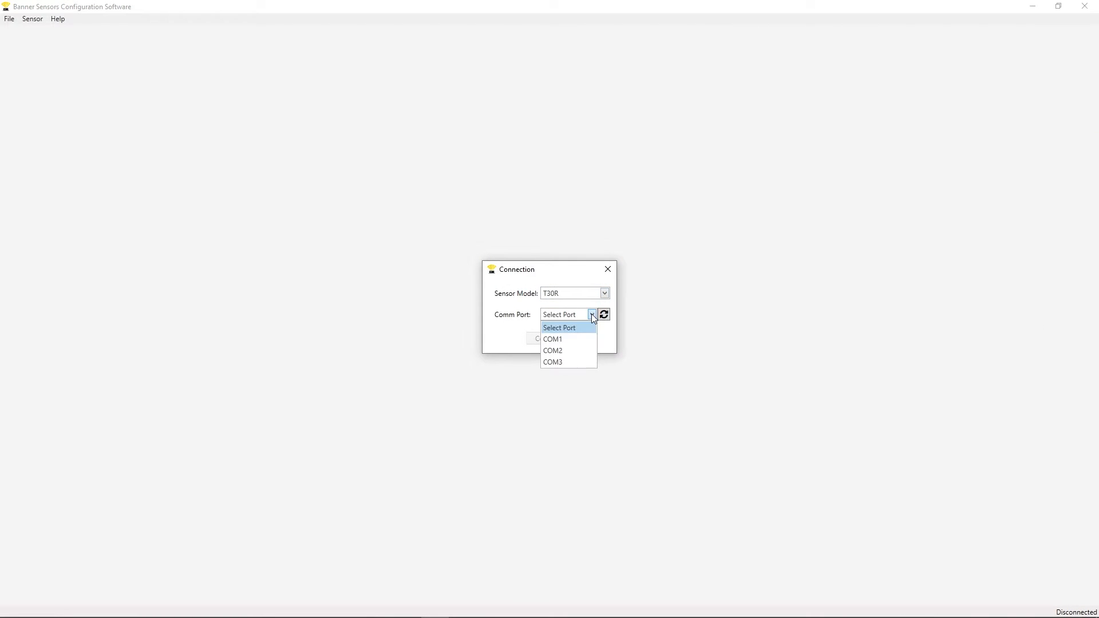
# Step: Connect to the T30R sensor on COM3 to show its live signal graph and settings
pyautogui.click(552, 362)
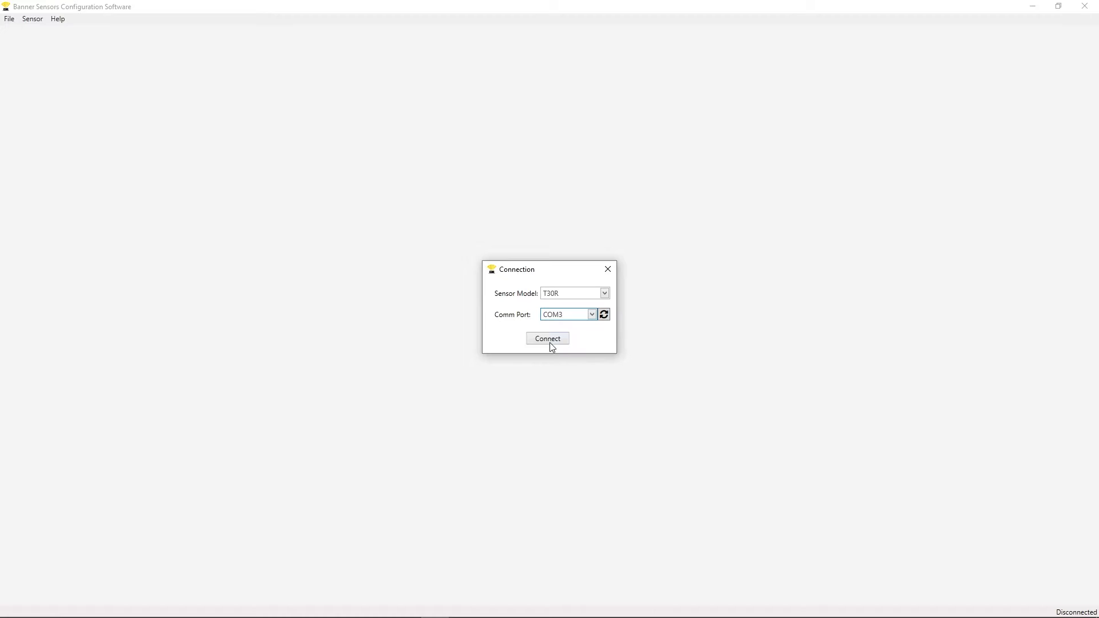
pyautogui.click(548, 339)
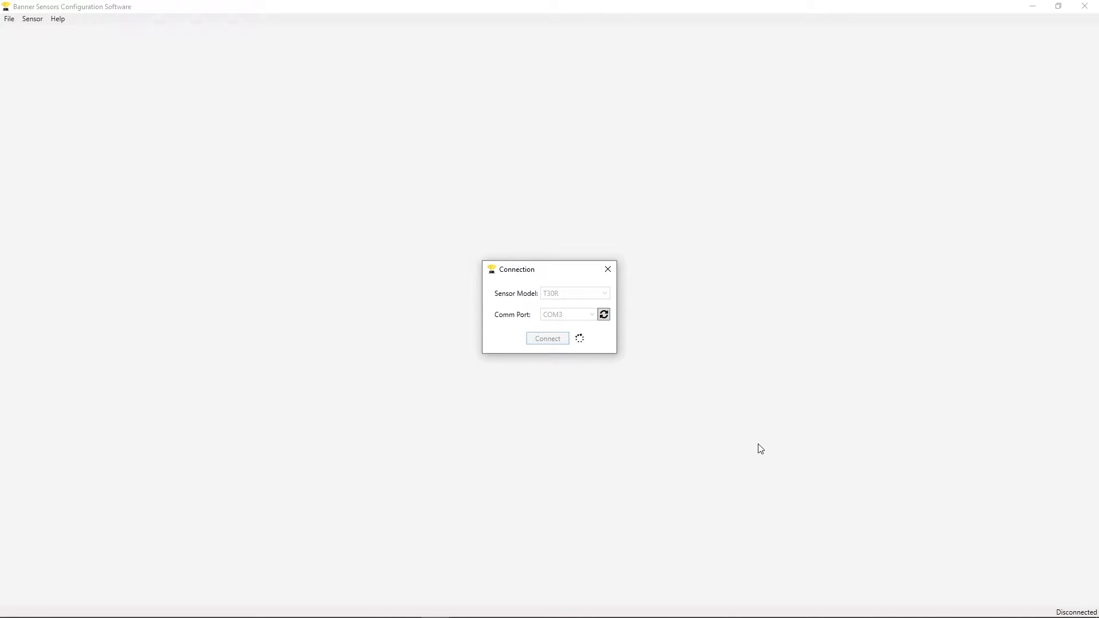
pyautogui.click(548, 339)
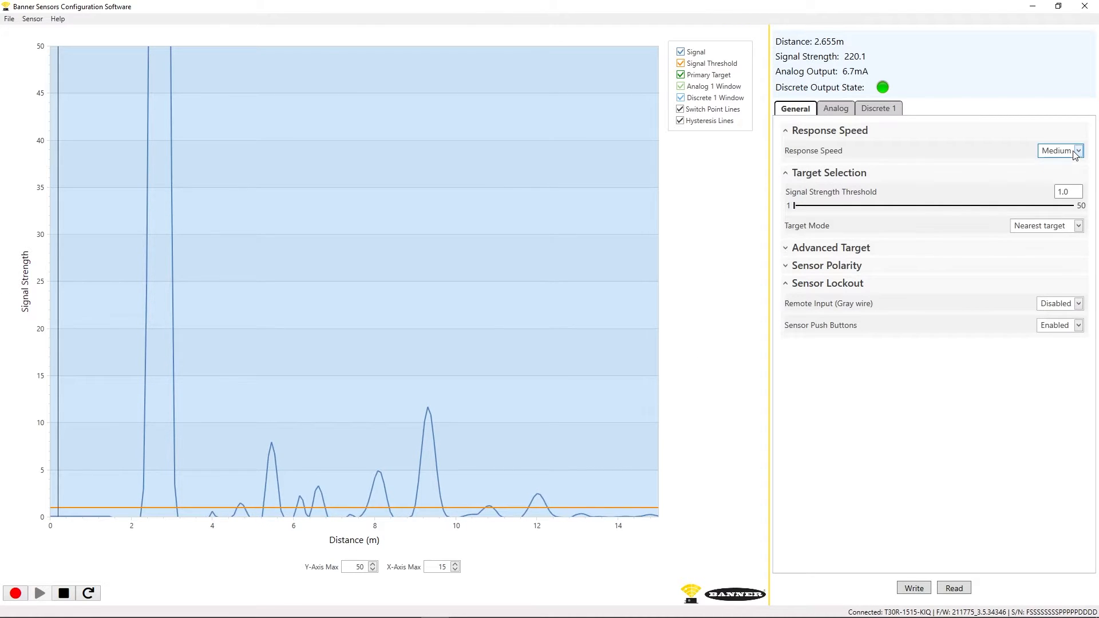
# Step: Set Discrete 1 output to Window mode (0.2 to 15 m), write it to the sensor and read it back
pyautogui.click(878, 108)
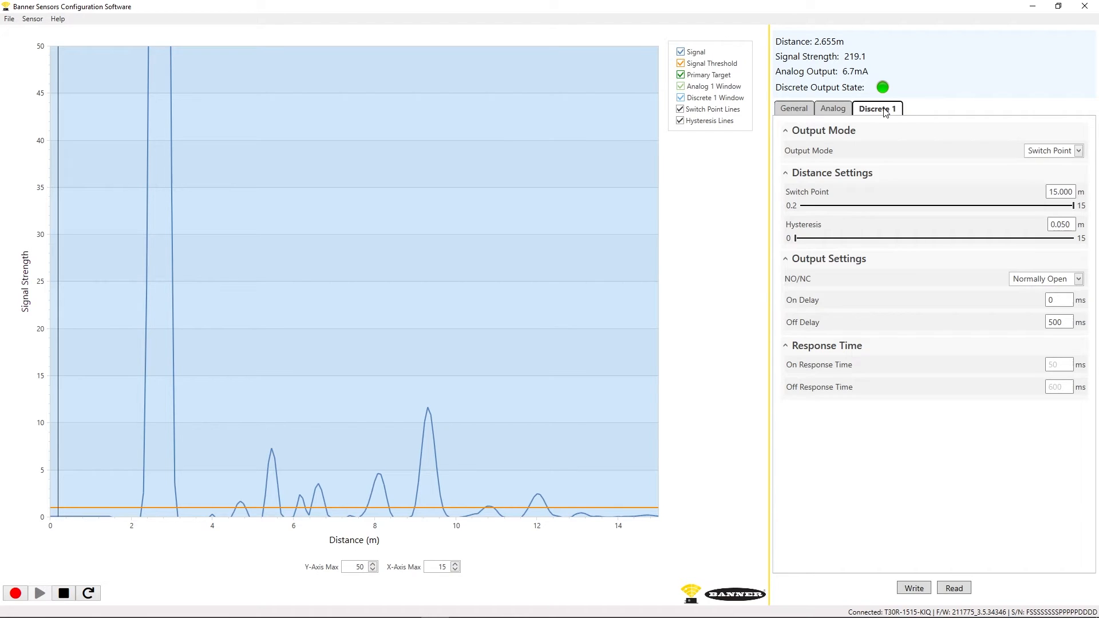
pyautogui.click(794, 107)
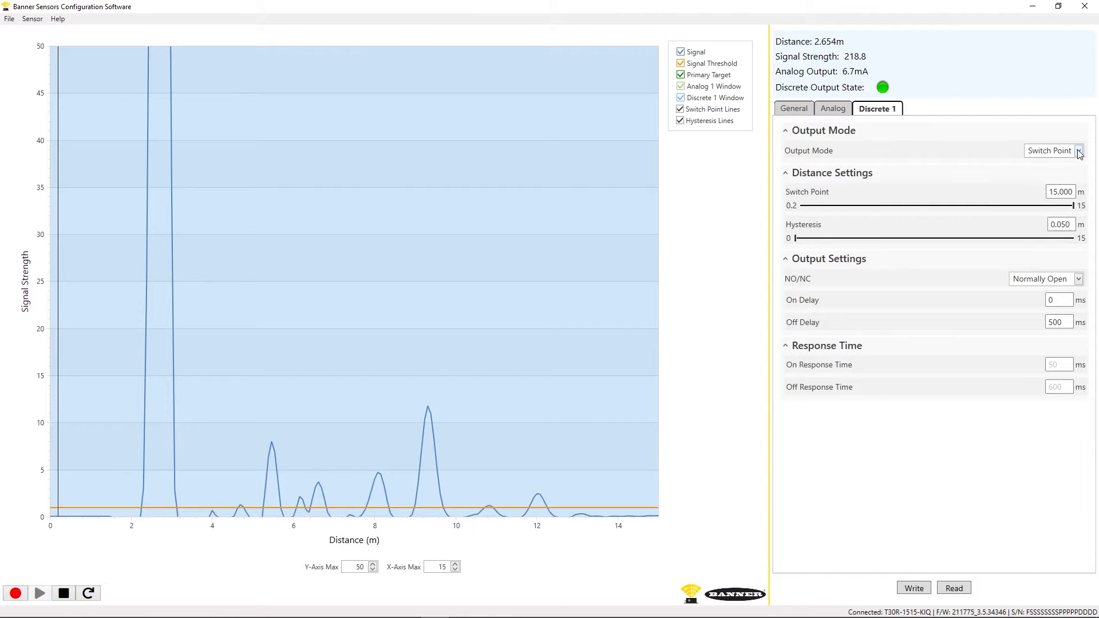
pyautogui.click(1054, 150)
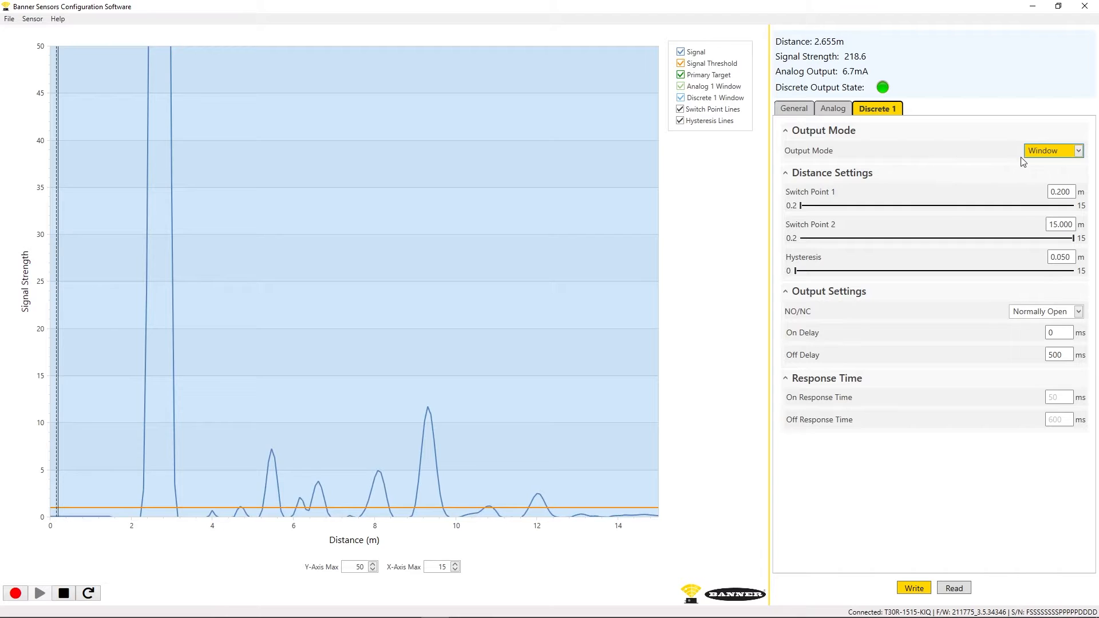
pyautogui.moveTo(914, 588)
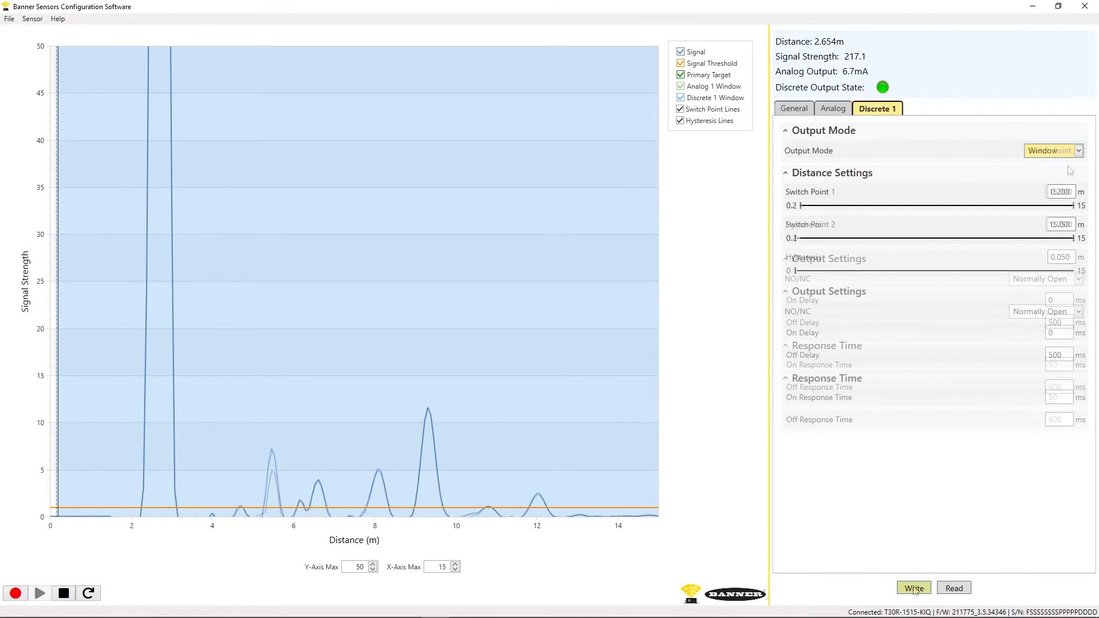
pyautogui.click(954, 587)
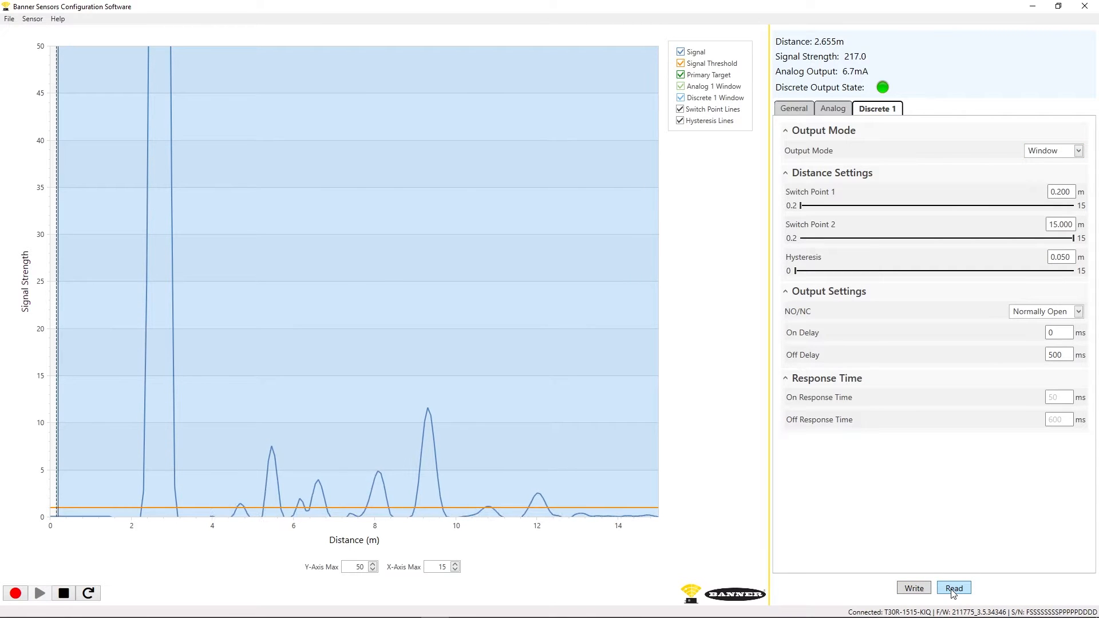
pyautogui.click(954, 587)
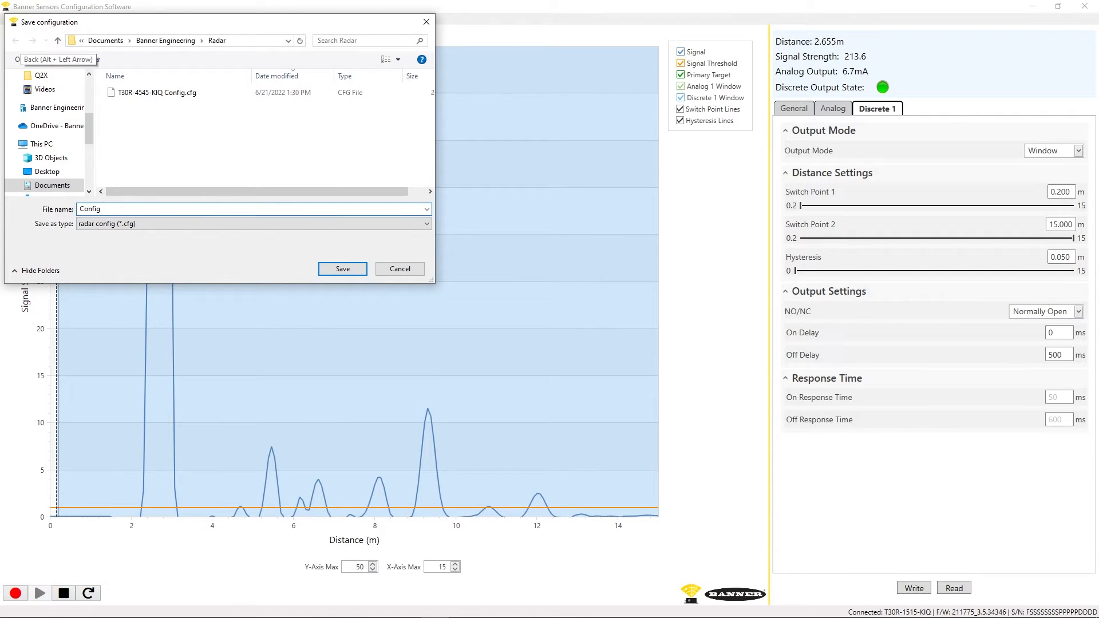
# Step: Save the configuration as Config, load it back and confirm the success message
pyautogui.click(342, 268)
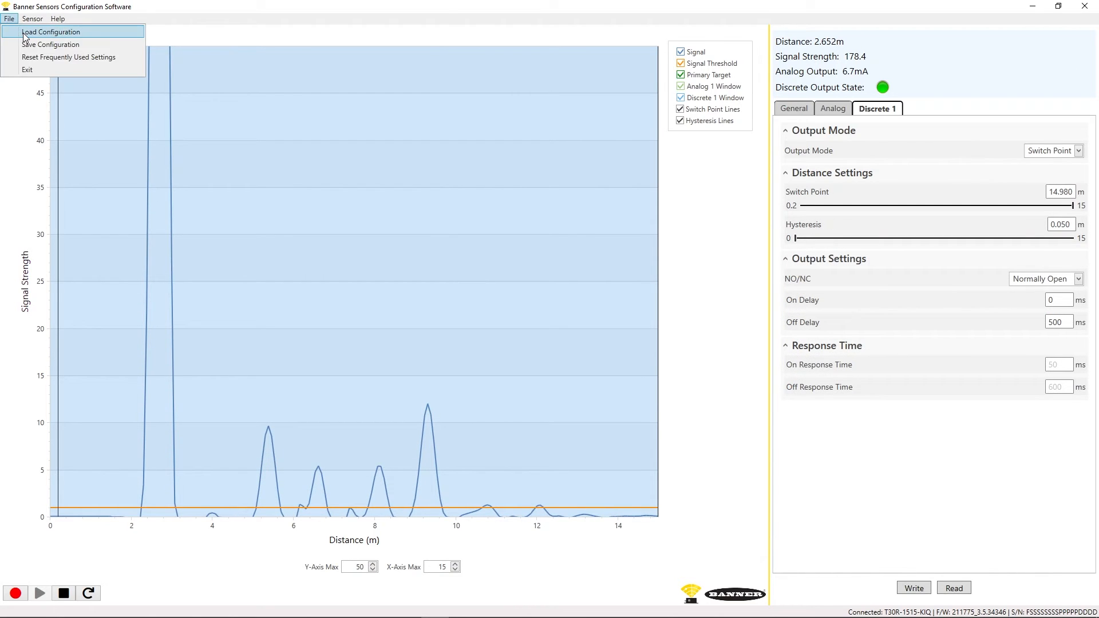
pyautogui.click(50, 32)
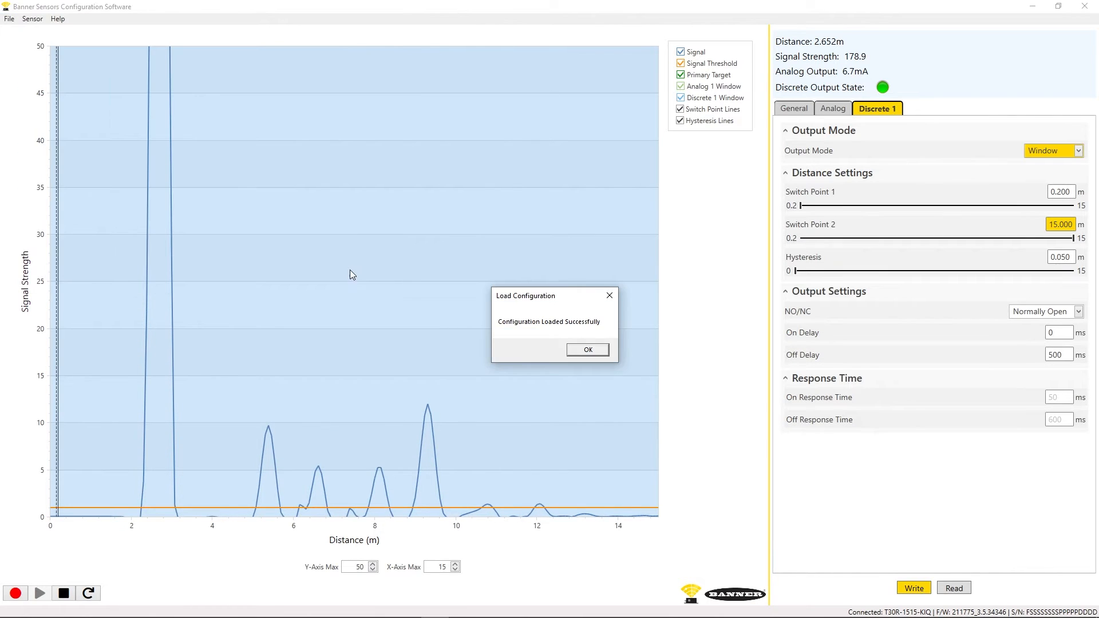
pyautogui.click(587, 351)
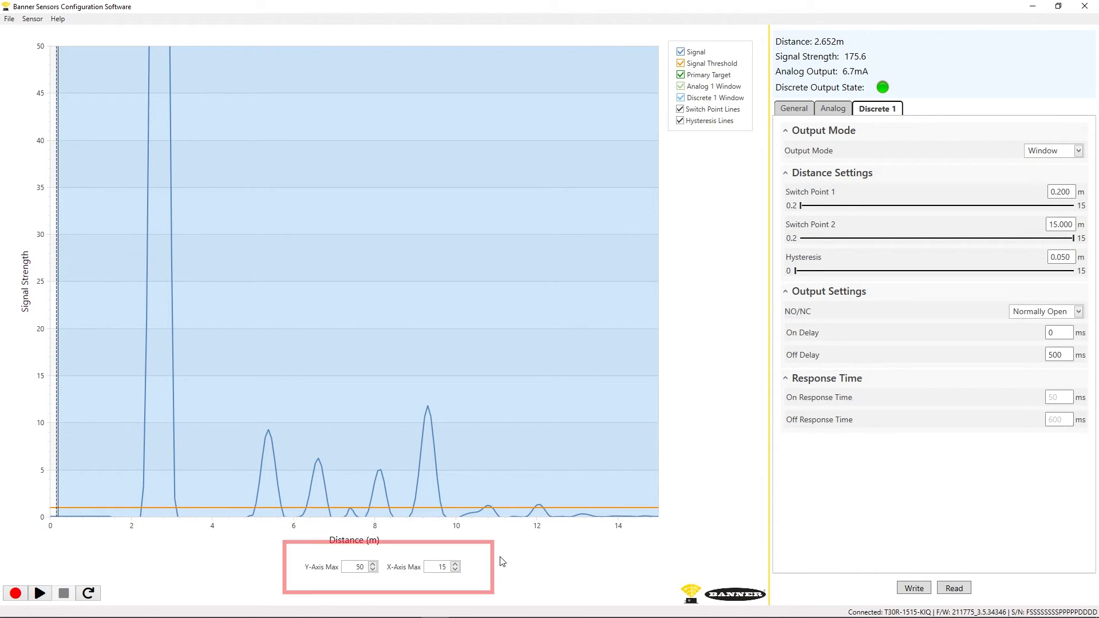
pyautogui.write('0')
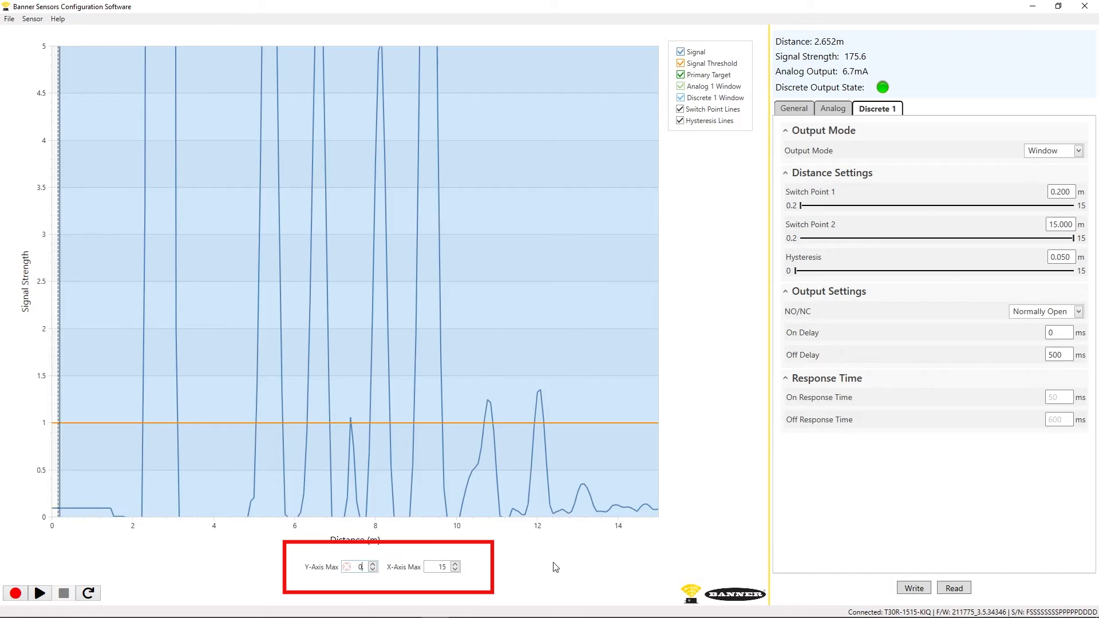
pyautogui.write('300')
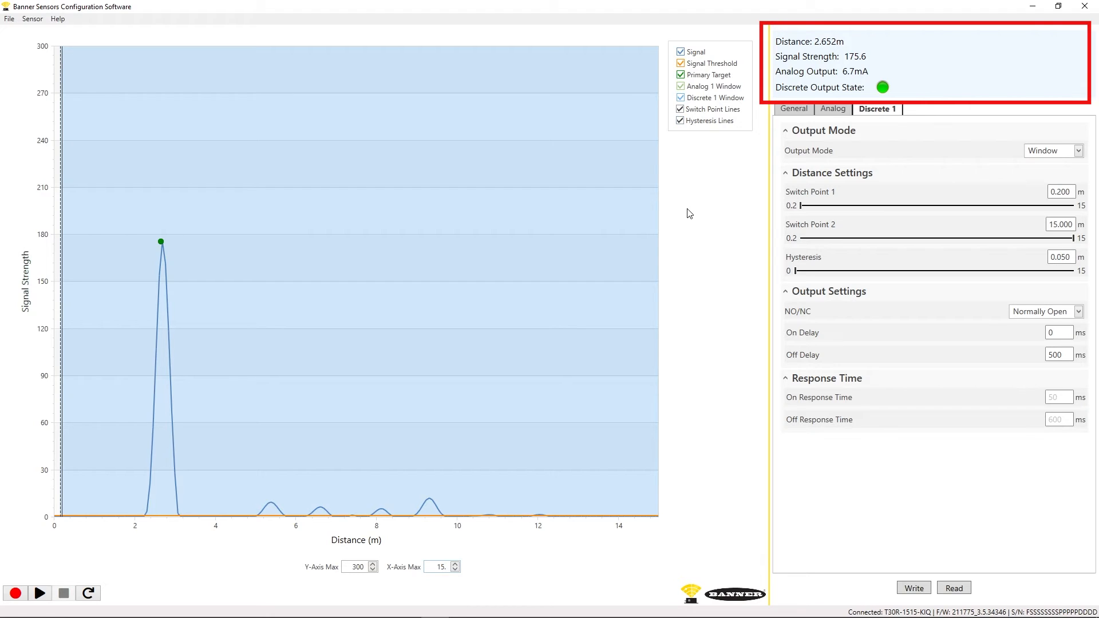
pyautogui.click(440, 567)
pyautogui.write('50')
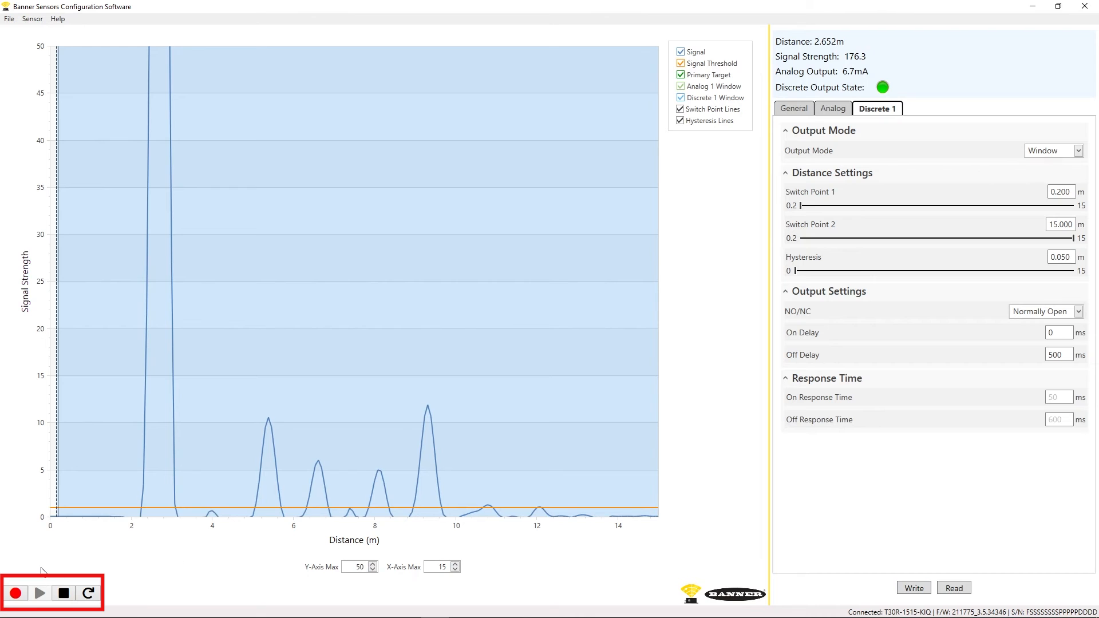
# Step: Start recording the live signal to a Recording .csv log and return to the graph
pyautogui.click(15, 594)
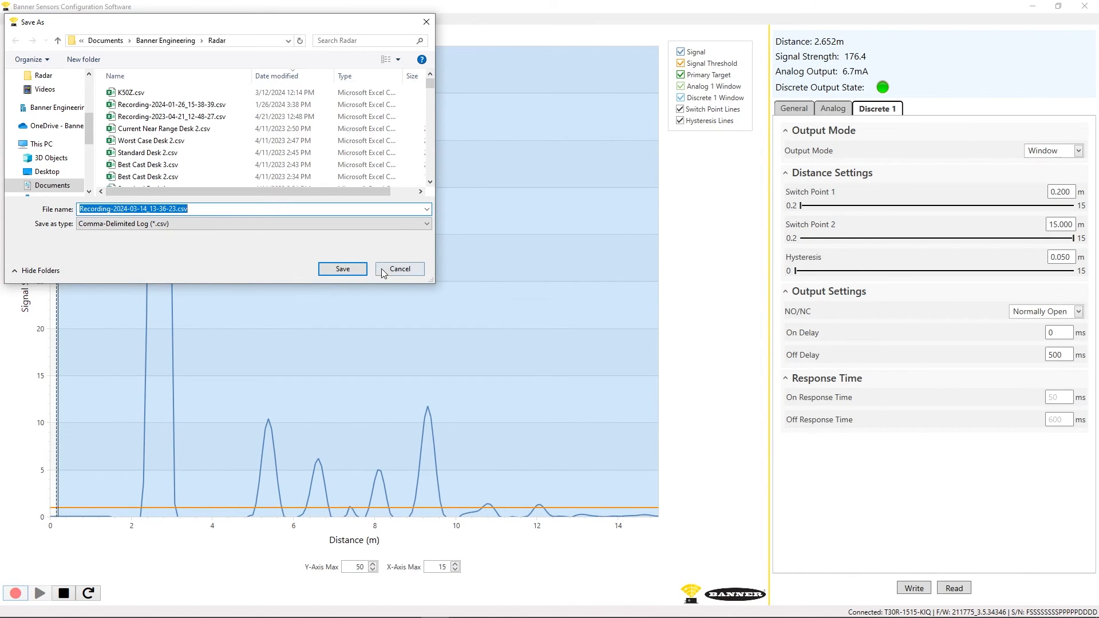
pyautogui.click(399, 268)
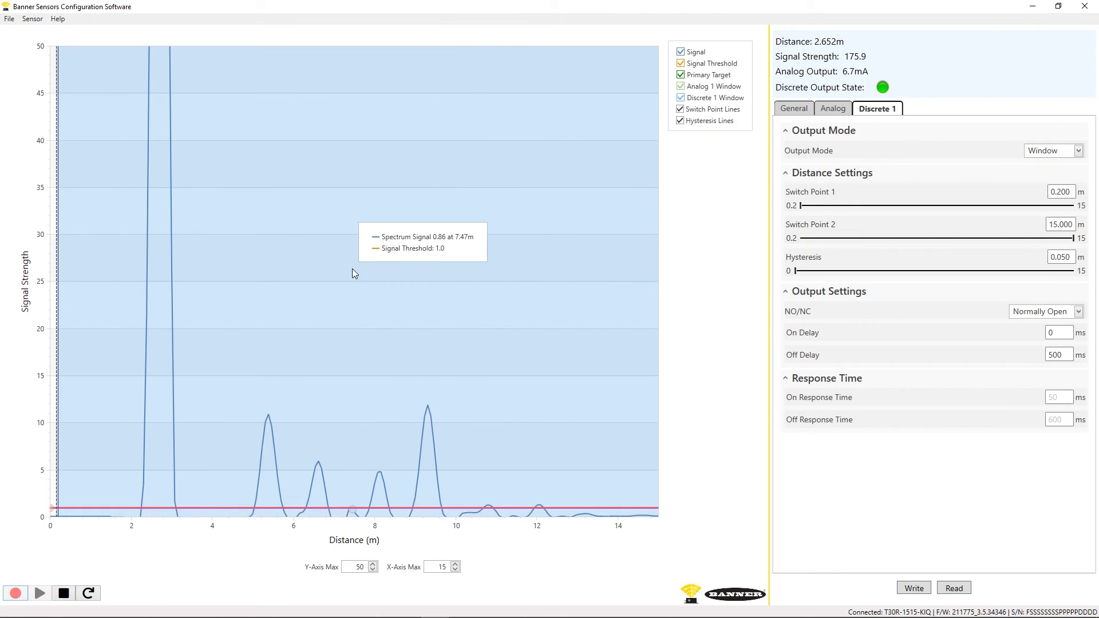